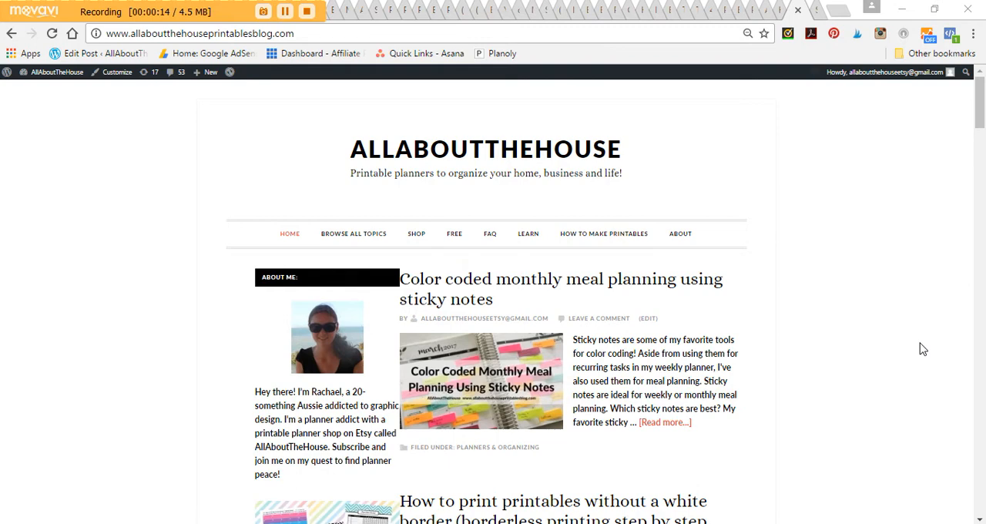
mouse_move(901, 207)
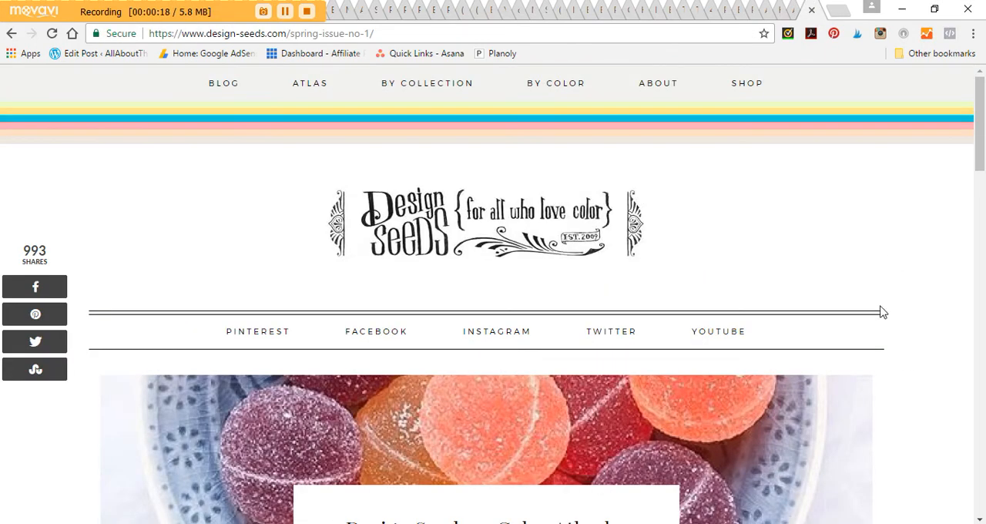
Scroll down through the Design Seeds spring issue palette sections and right-click a palette image.
scroll(down, 3)
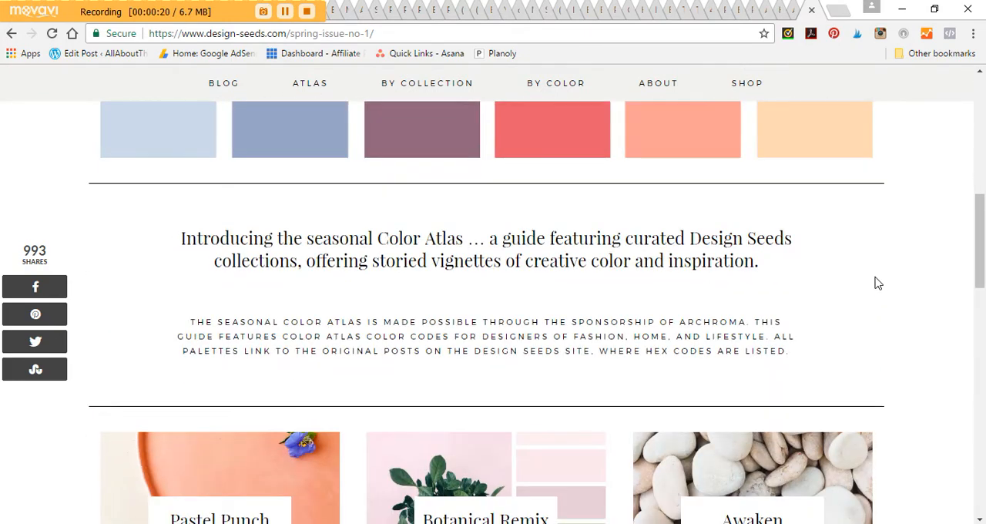
scroll(down, 3)
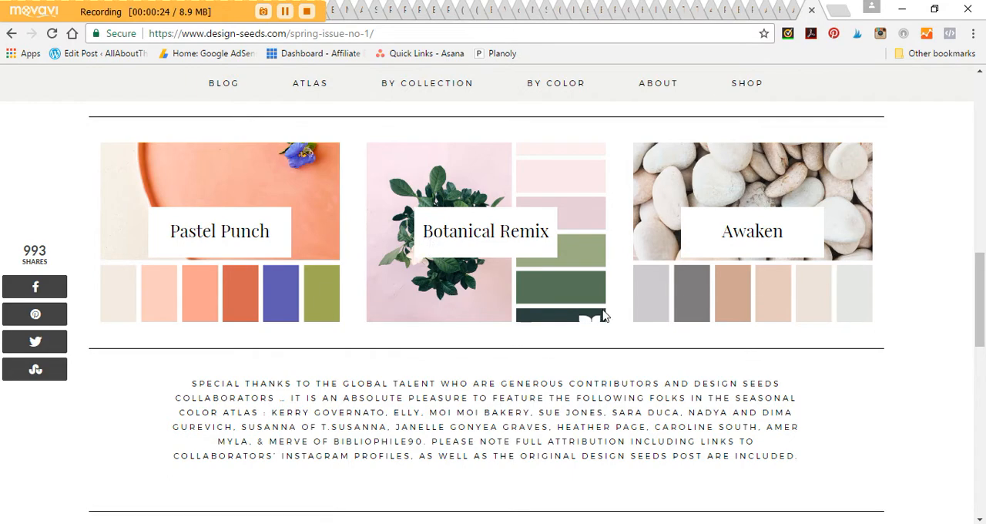
scroll(down, 3)
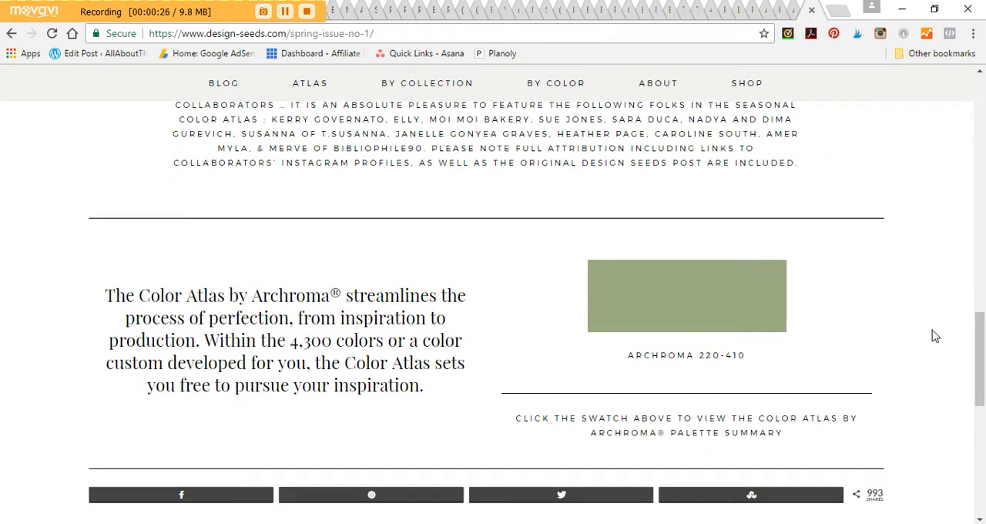
scroll(down, 3)
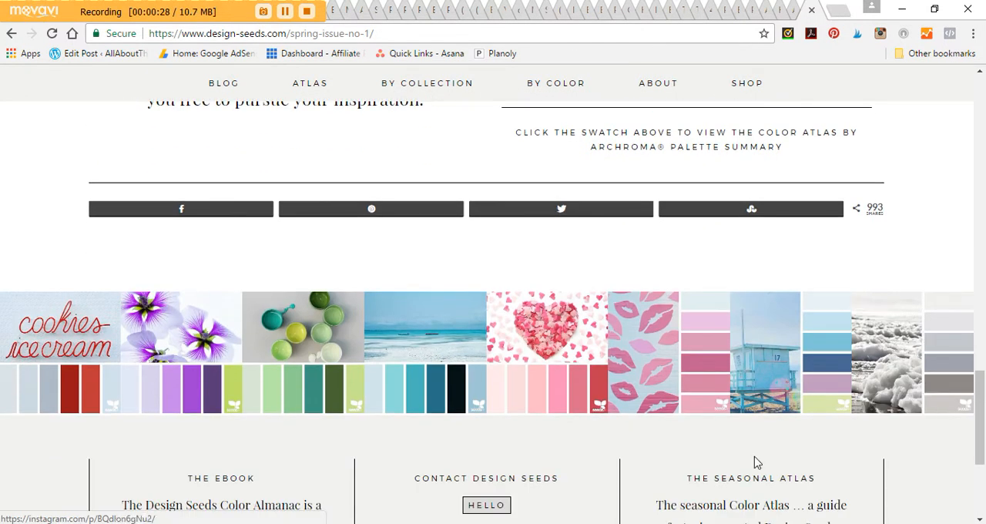
mouse_move(705, 418)
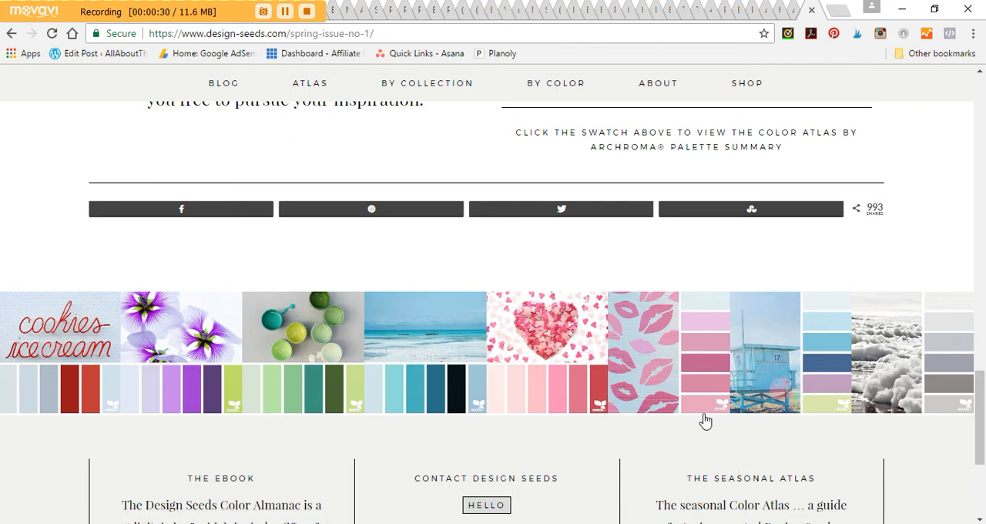
mouse_move(377, 392)
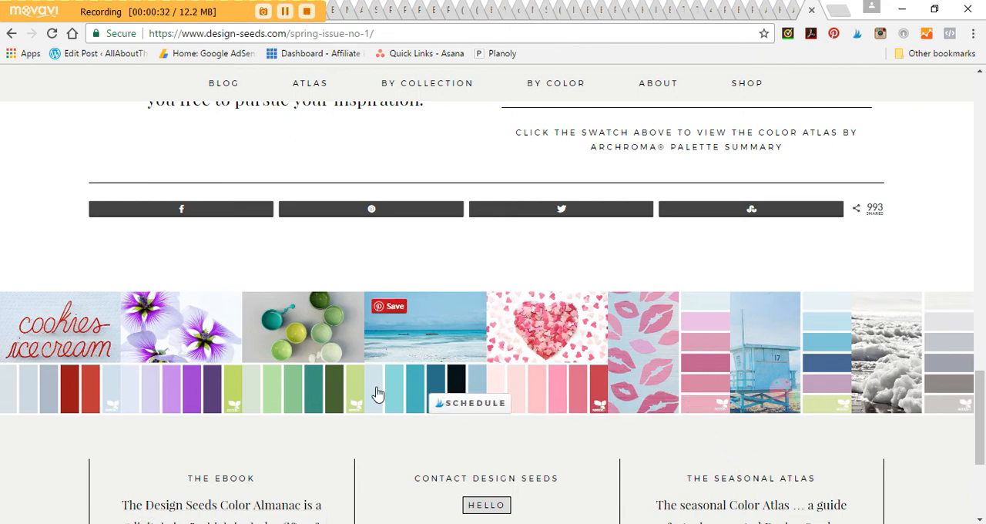
mouse_move(948, 228)
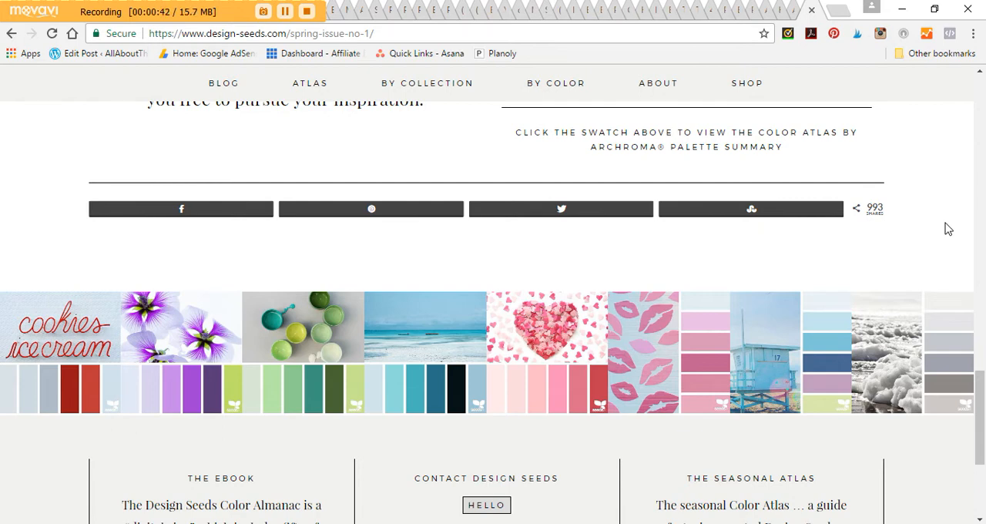
mouse_move(631, 305)
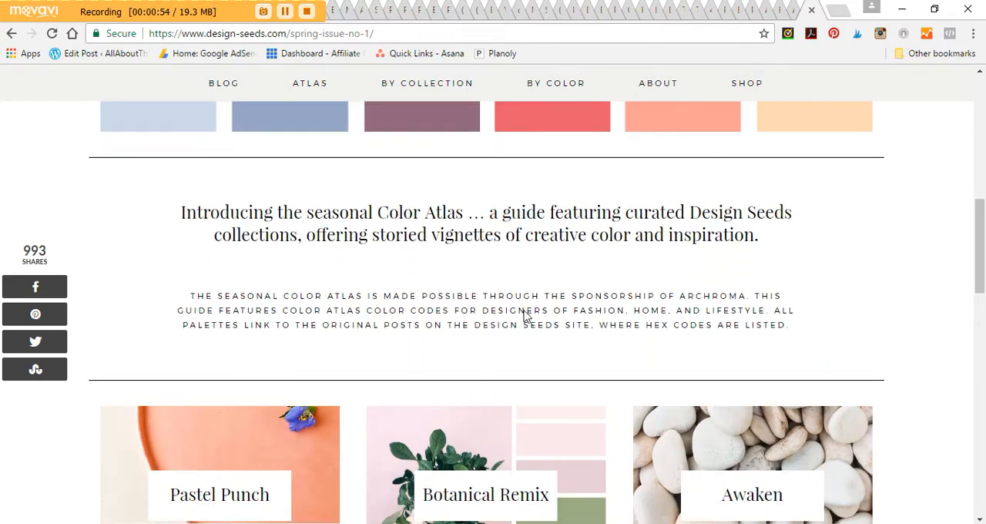
right_click(524, 318)
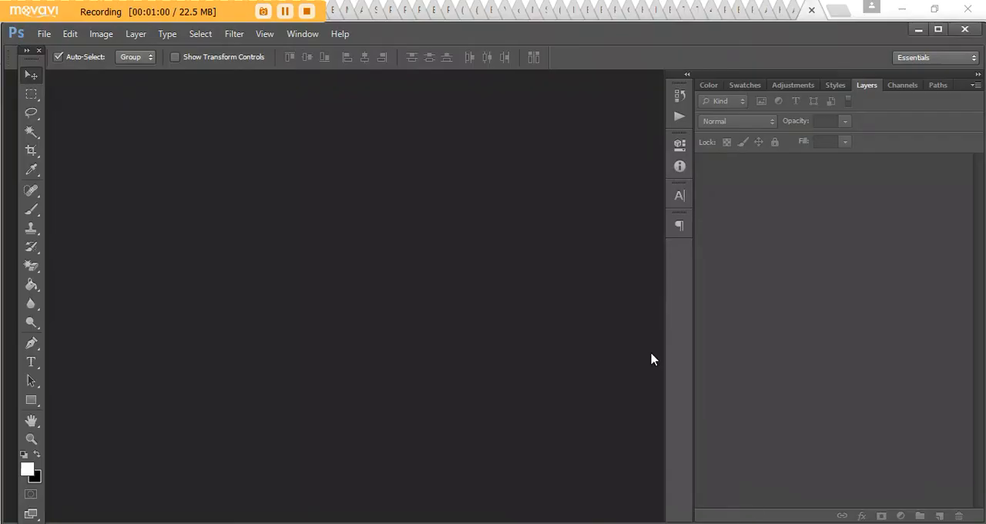
mouse_move(401, 330)
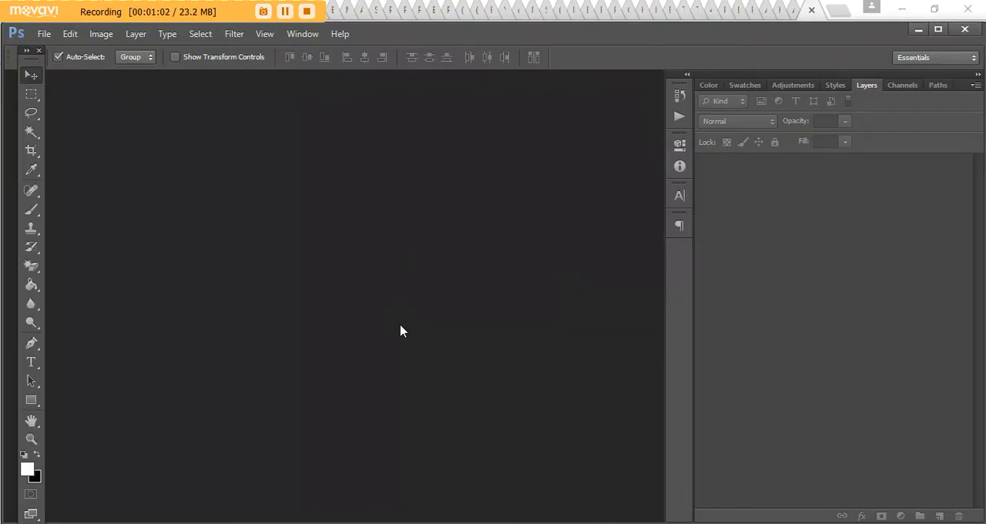
mouse_move(378, 465)
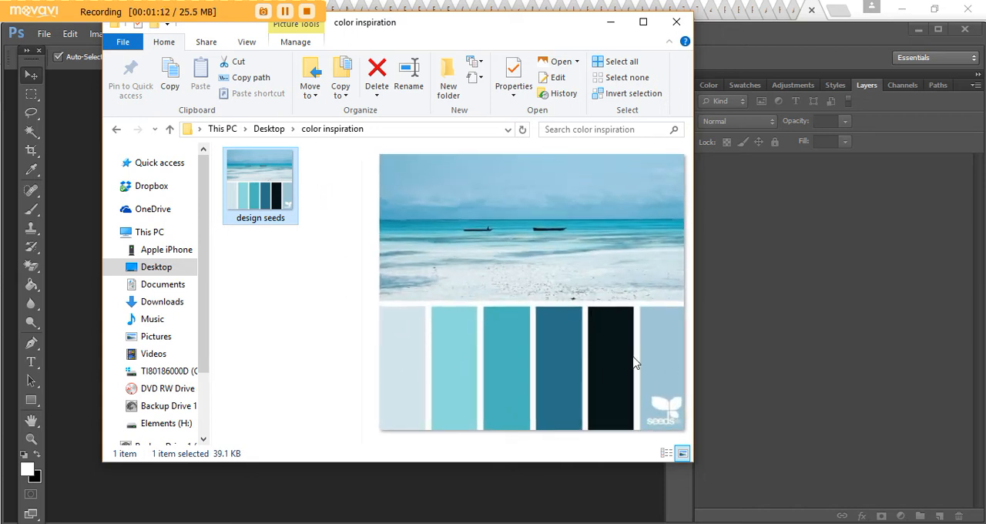
mouse_move(507, 320)
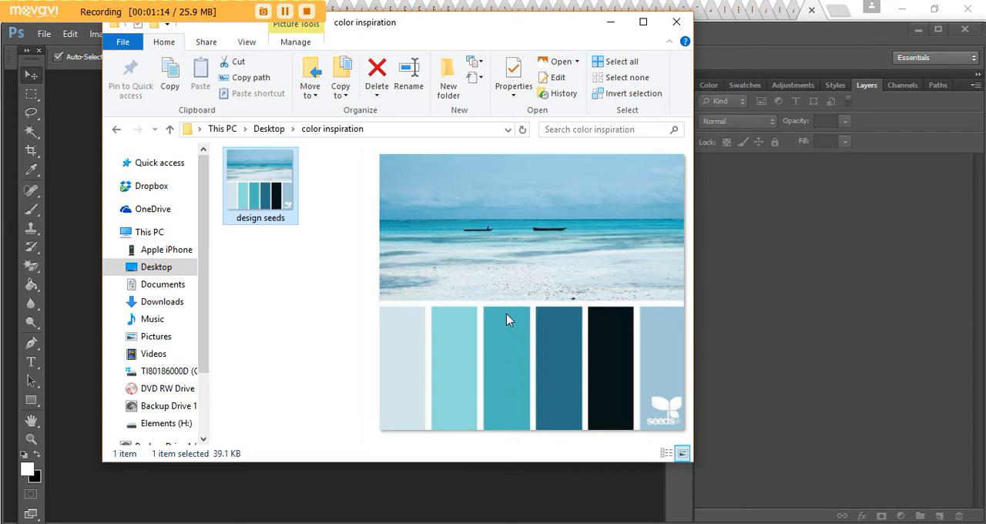
mouse_move(415, 358)
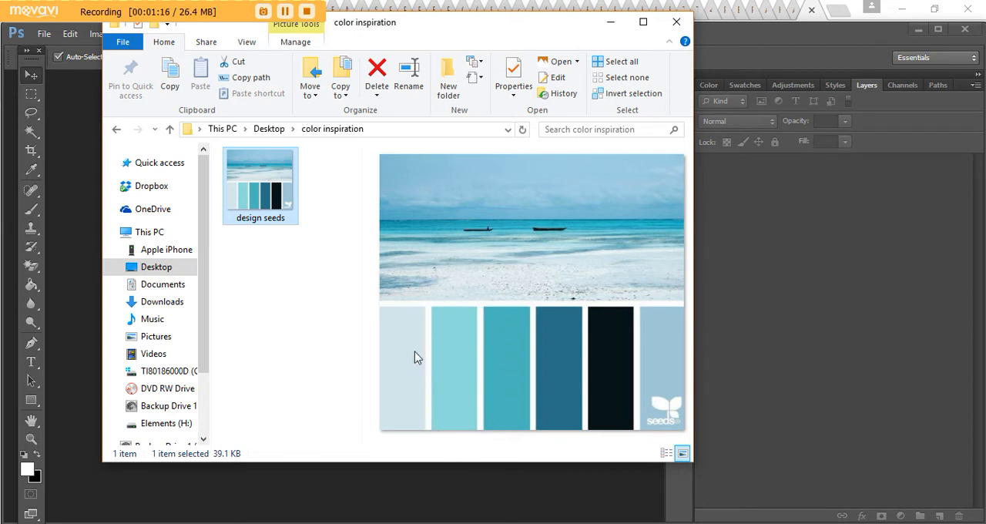
mouse_move(516, 330)
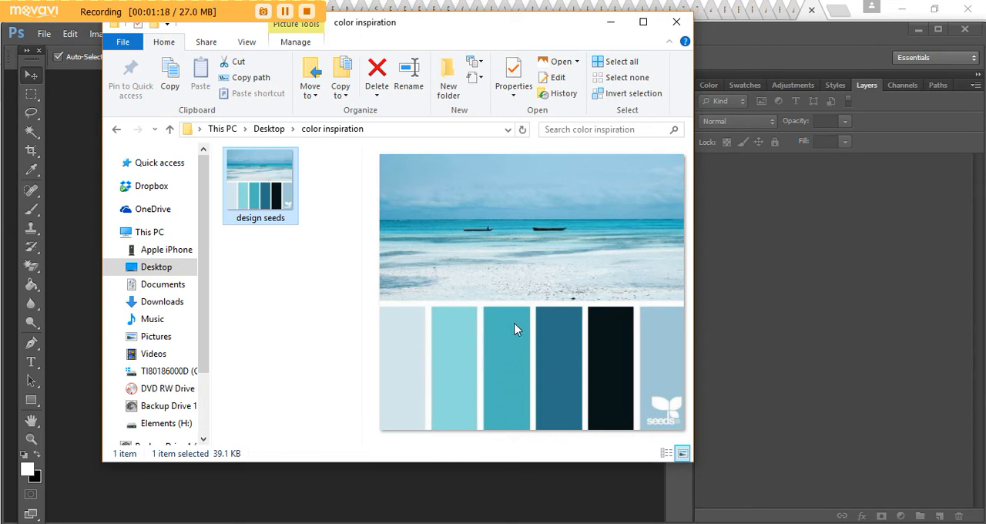
mouse_move(478, 354)
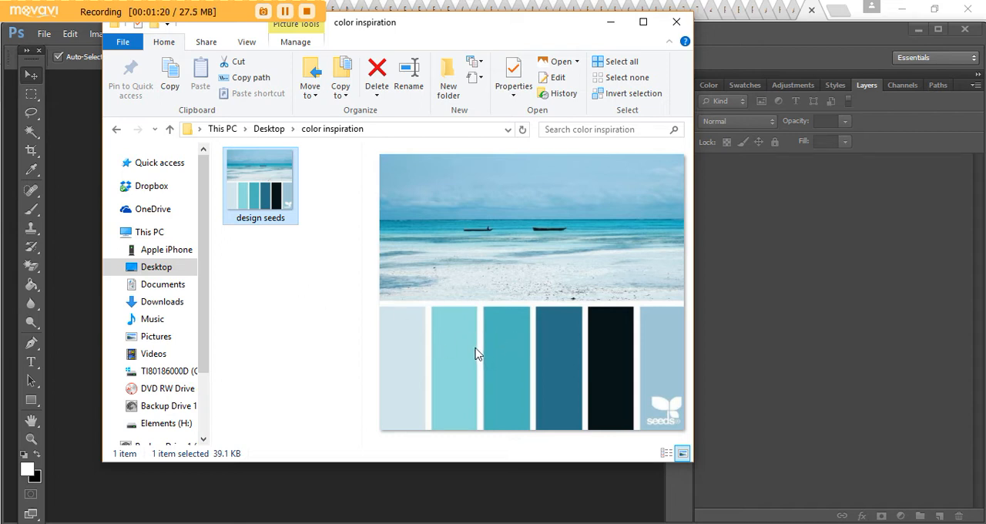
mouse_move(570, 354)
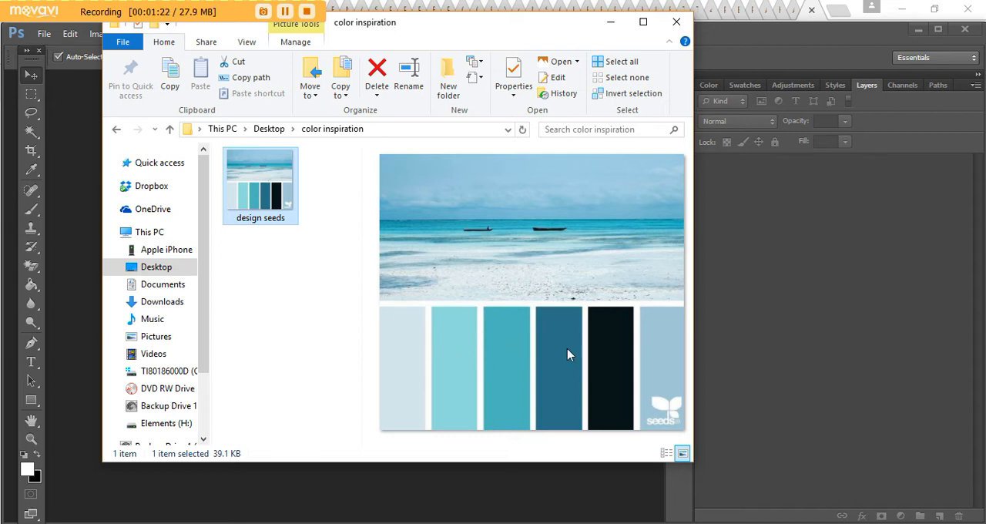
mouse_move(644, 300)
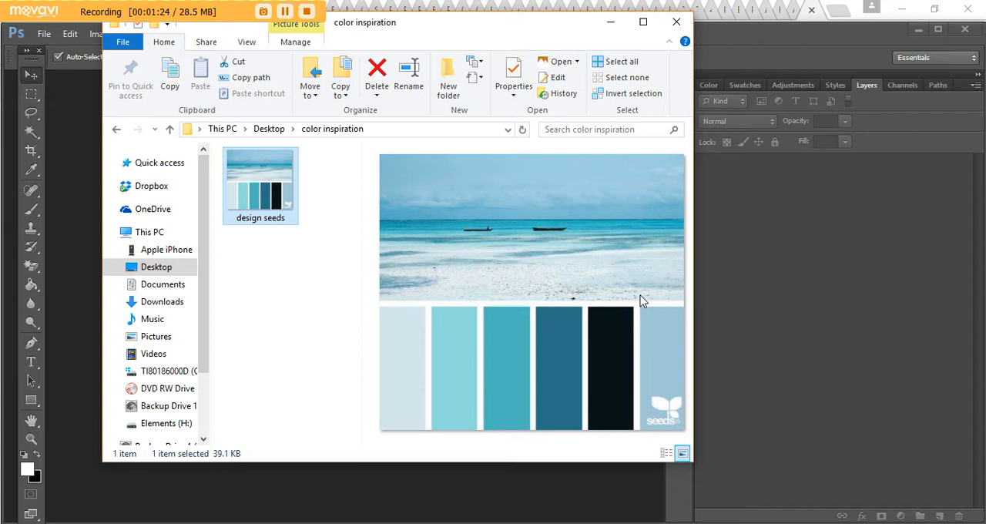
mouse_move(406, 334)
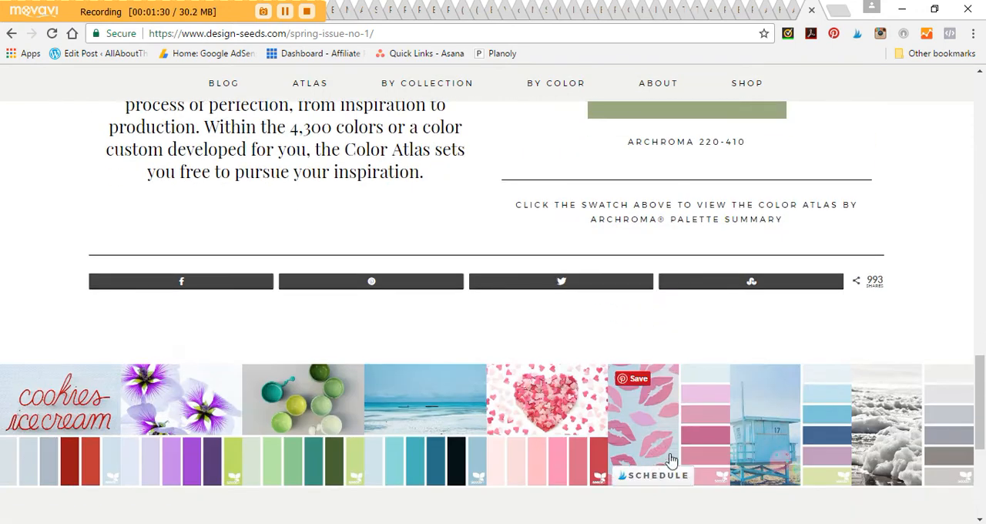
mouse_move(684, 400)
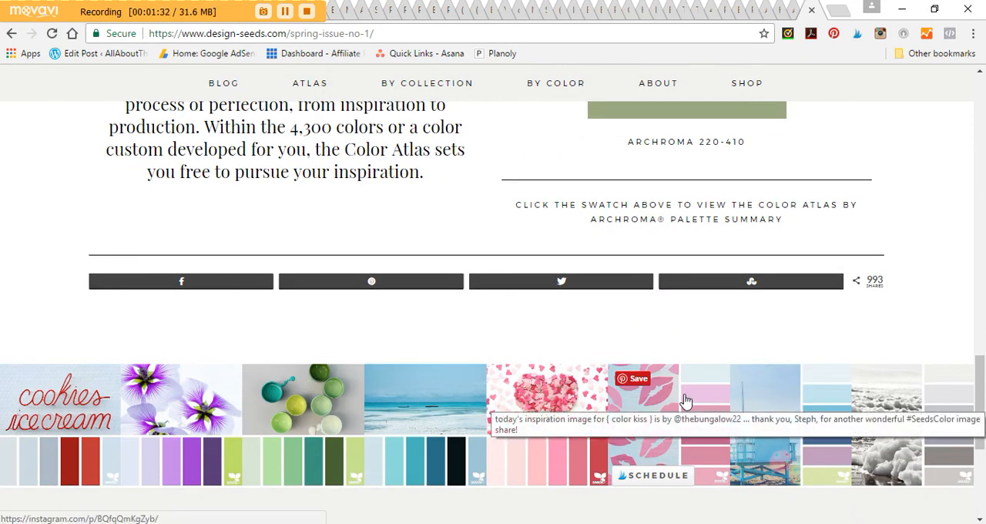
mouse_move(742, 351)
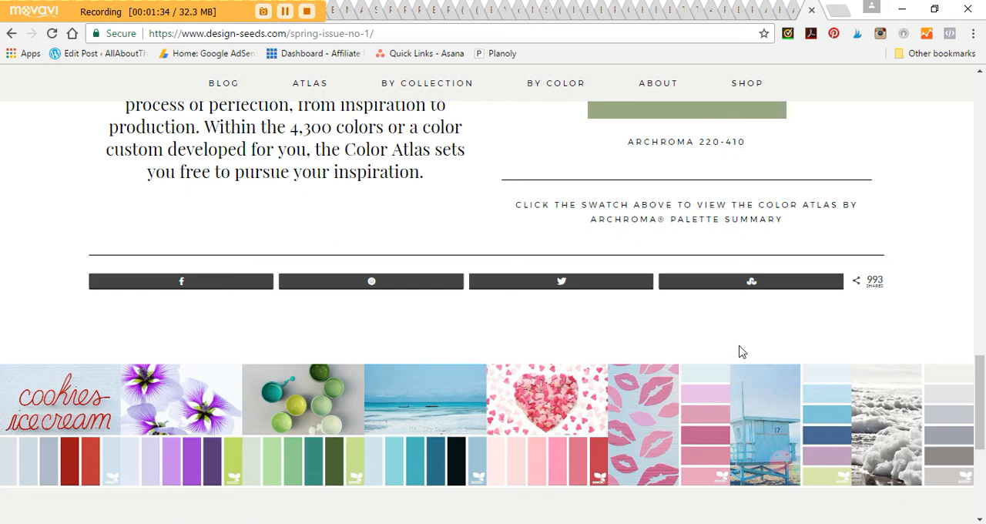
mouse_move(185, 465)
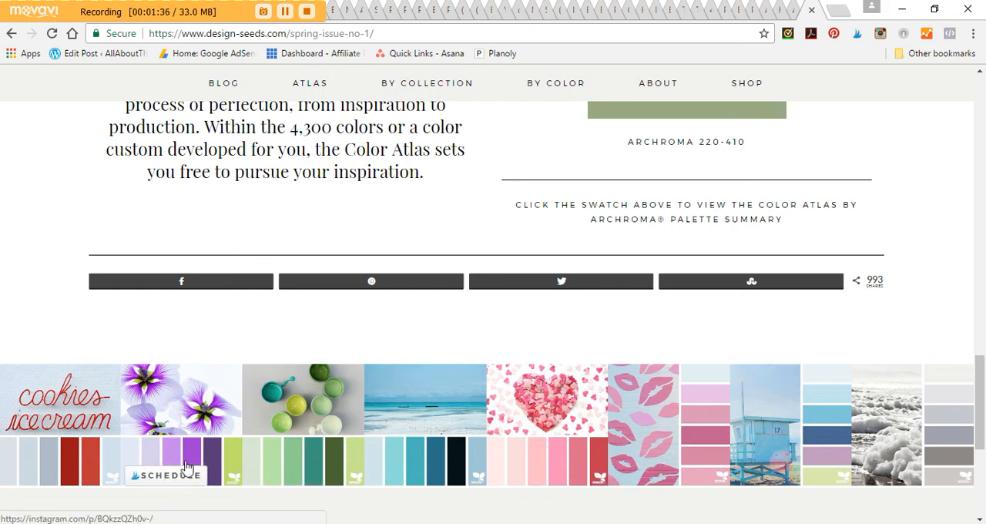
mouse_move(727, 382)
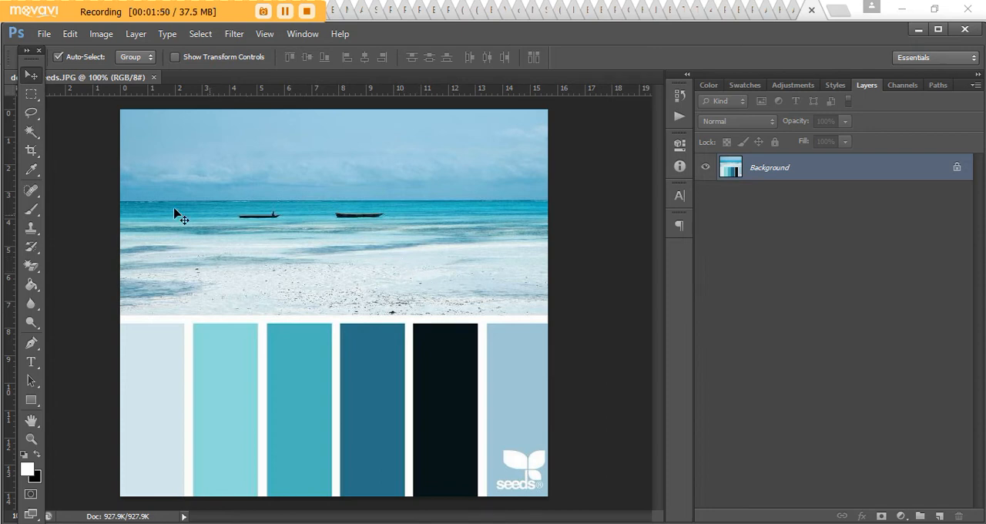
Open the Design Seeds ocean palette JPG as the working Photoshop document.
click(30, 170)
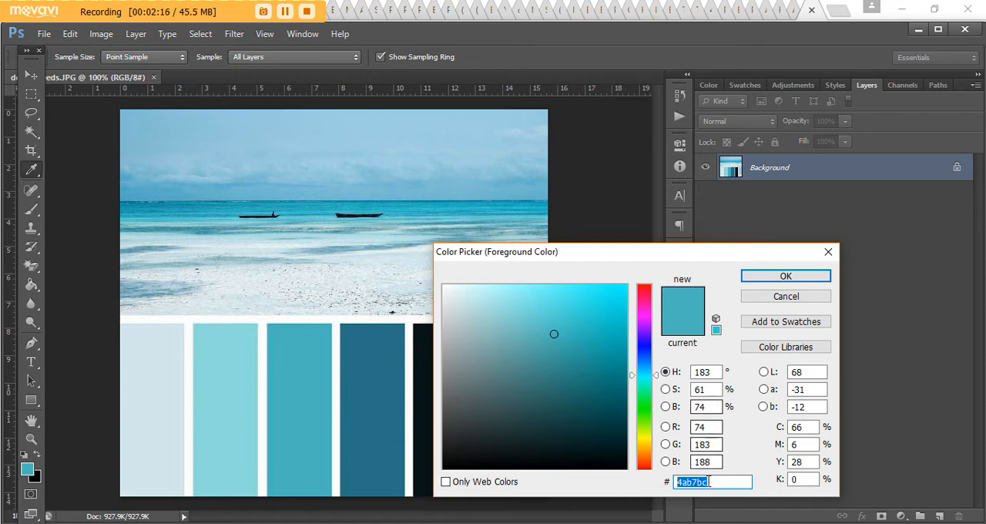
mouse_move(753, 443)
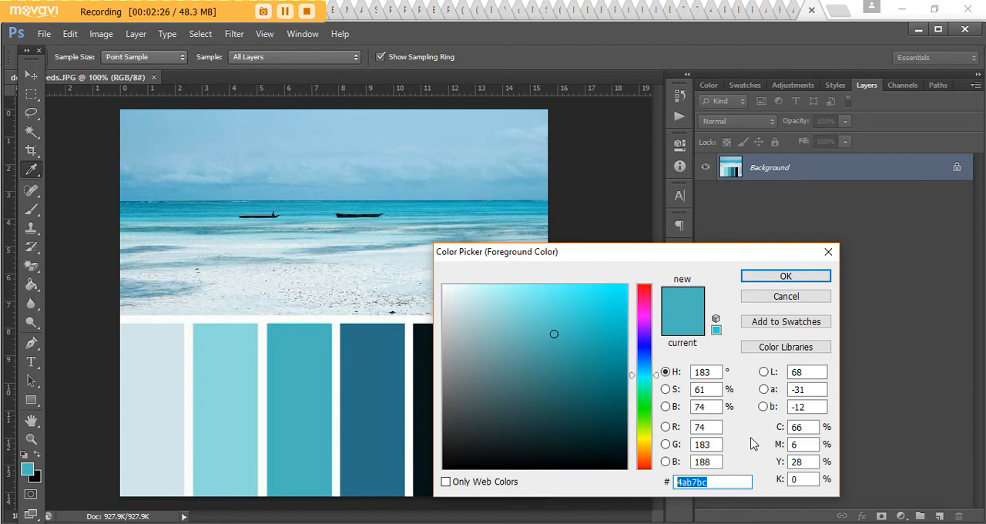
mouse_move(658, 434)
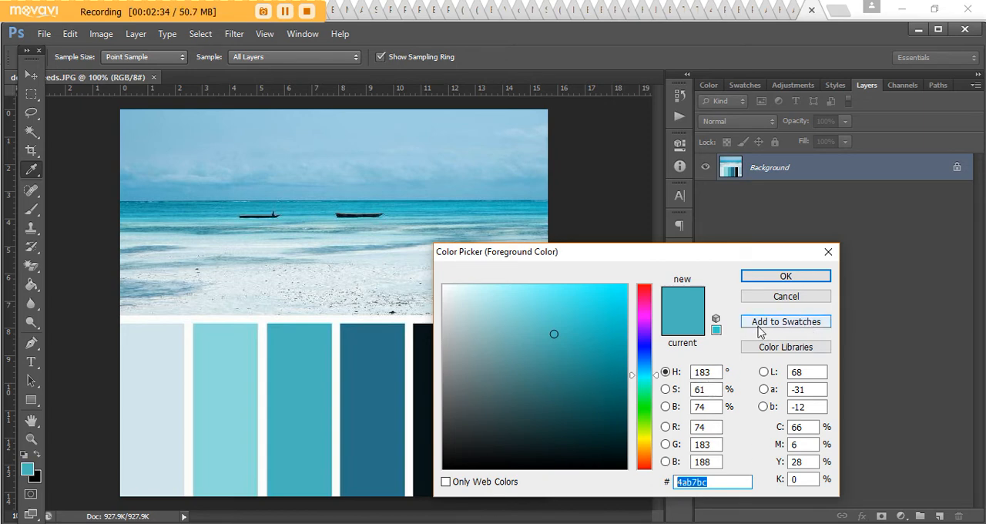
Save the sampled blue as a new swatch named Swatch 3 and accept the colour.
click(785, 320)
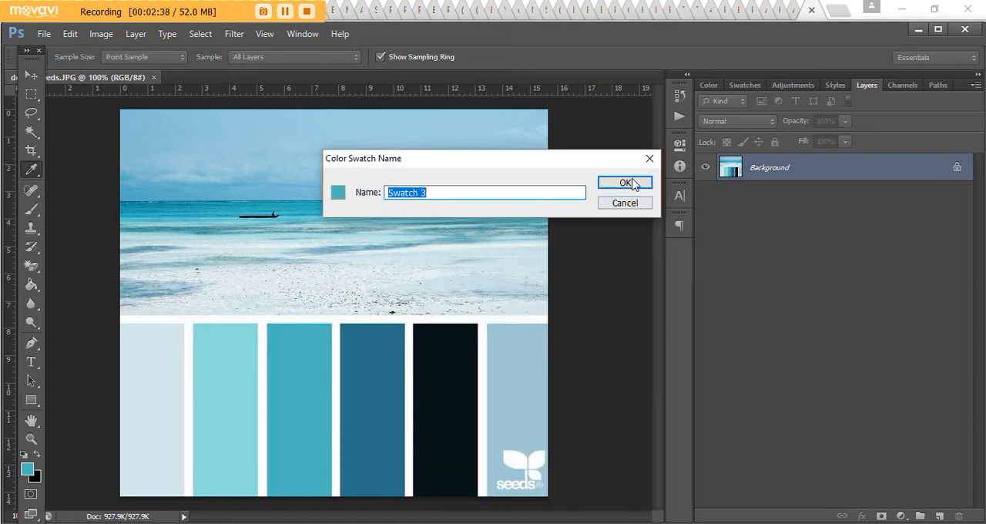
click(626, 182)
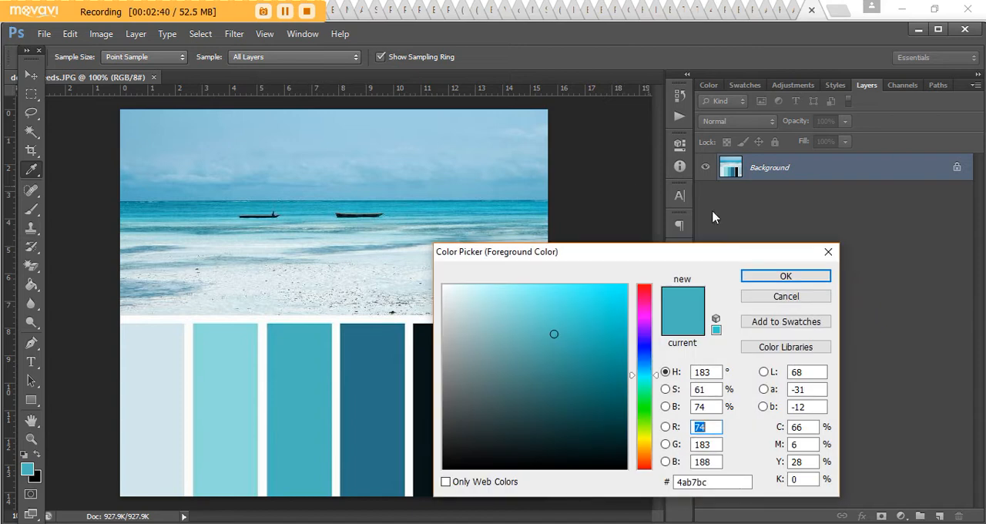
click(785, 275)
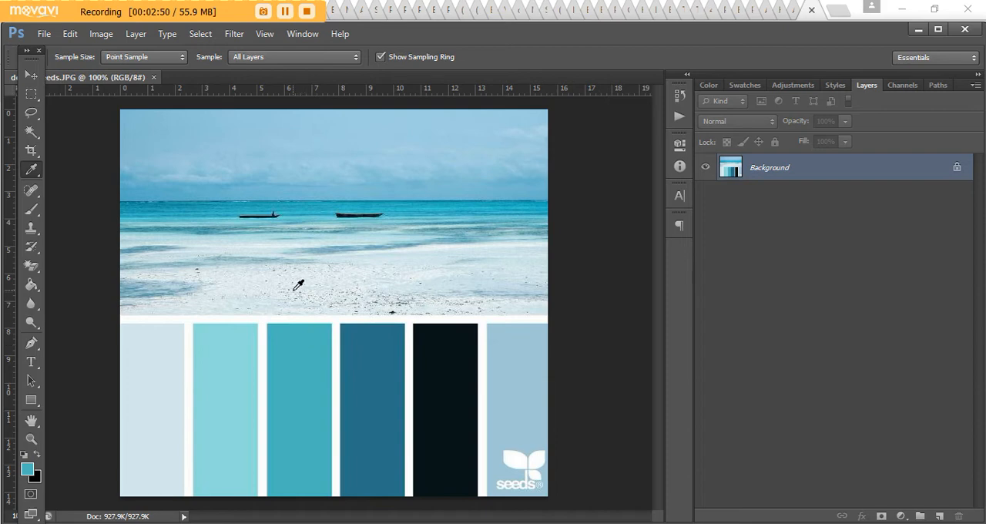
mouse_move(743, 86)
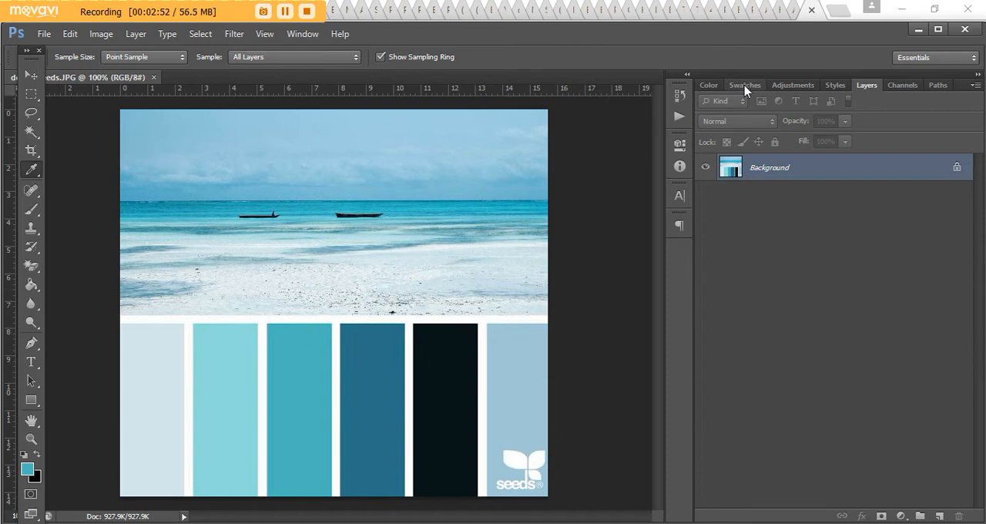
Replace the swatches with the PANTONE+ Pastels & Neons Coated library and browse its colours.
click(744, 85)
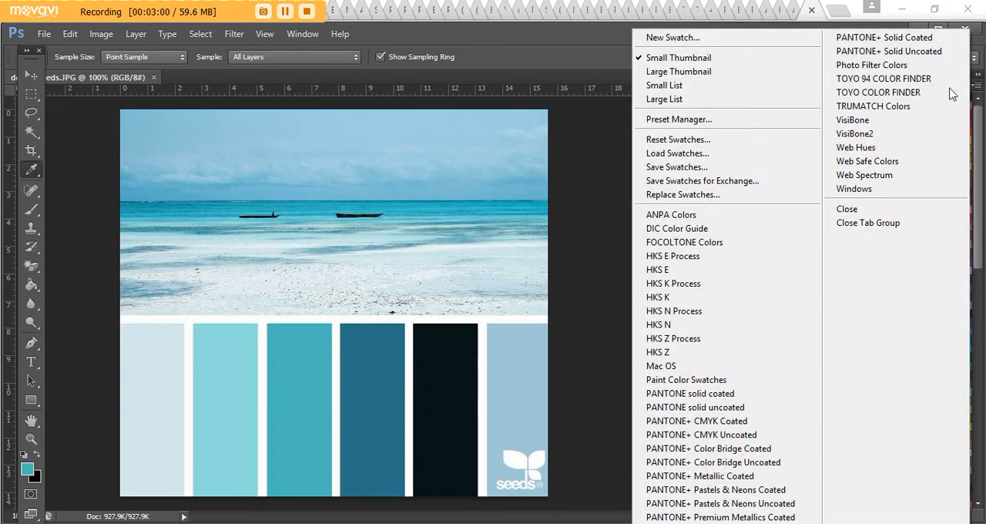
mouse_move(853, 188)
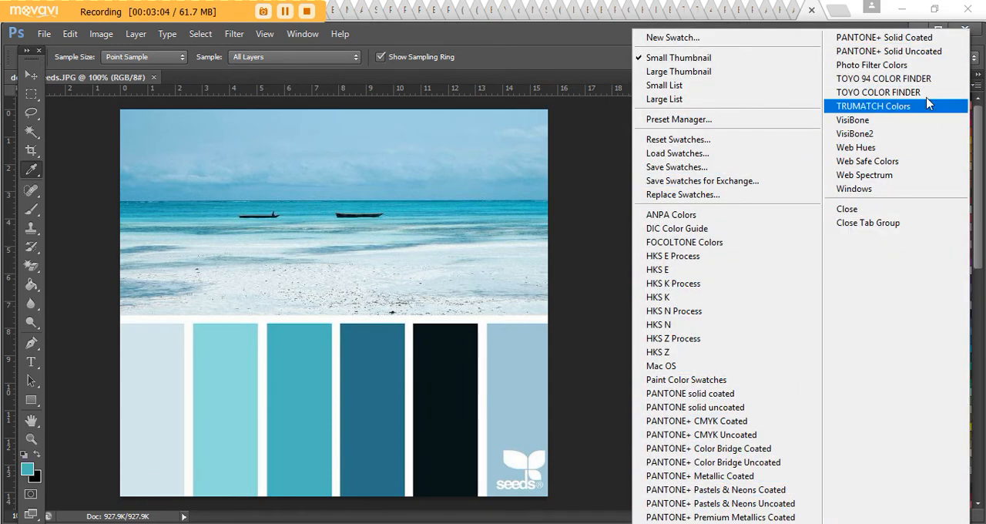
mouse_move(884, 77)
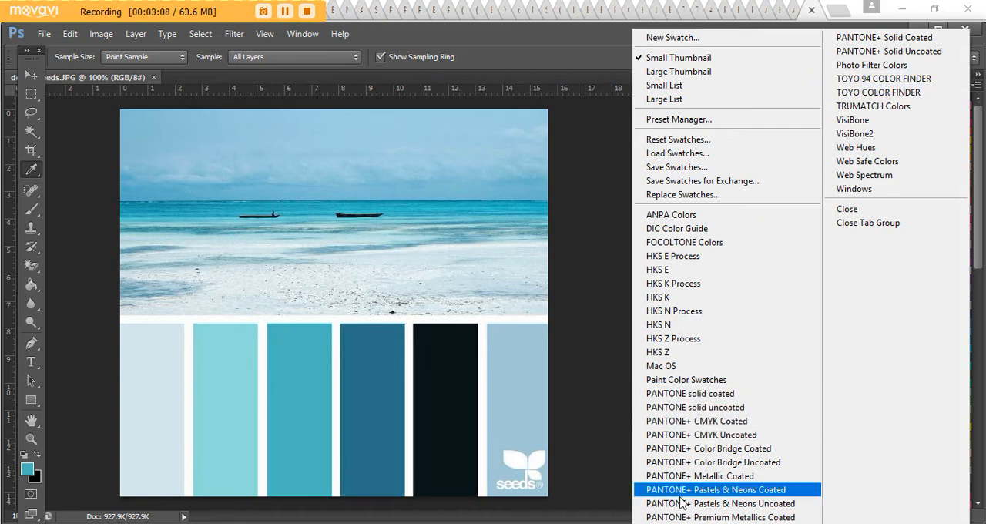
click(714, 490)
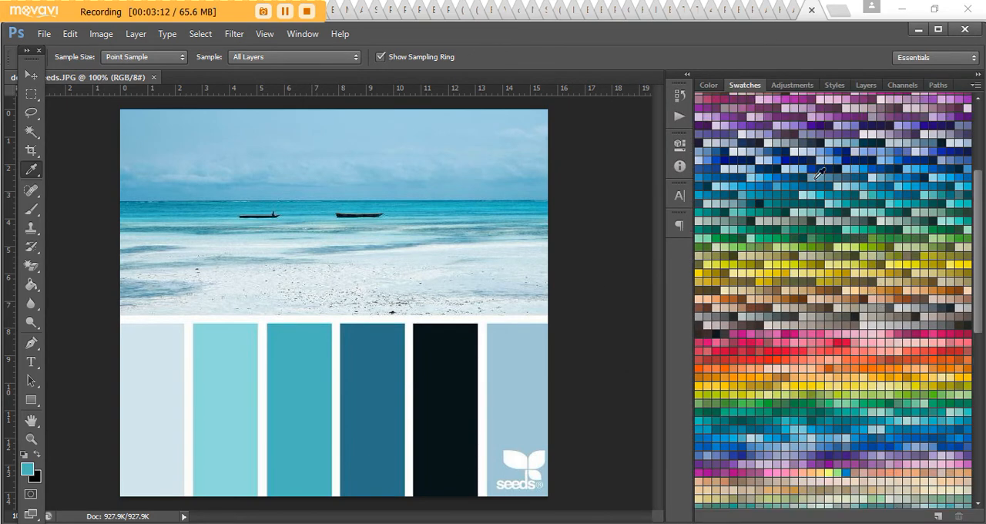
mouse_move(803, 191)
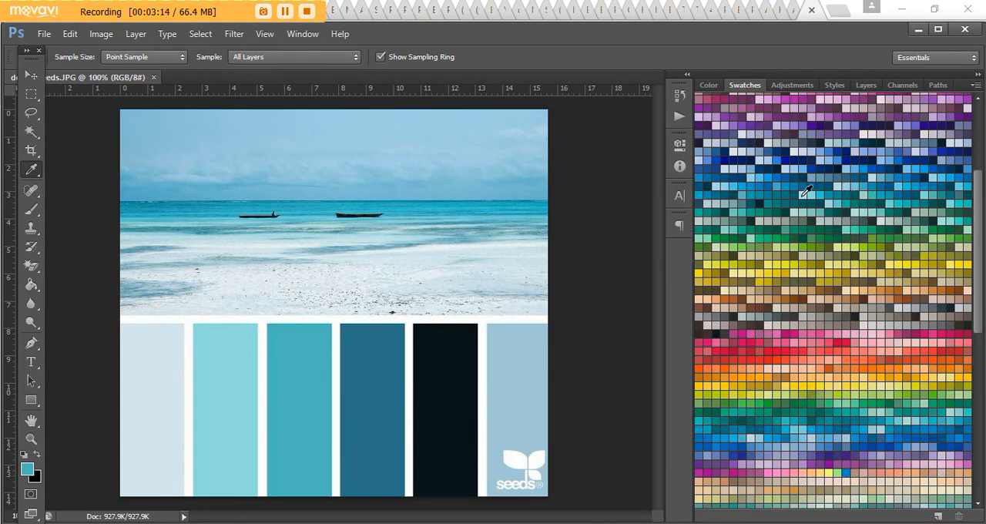
mouse_move(837, 191)
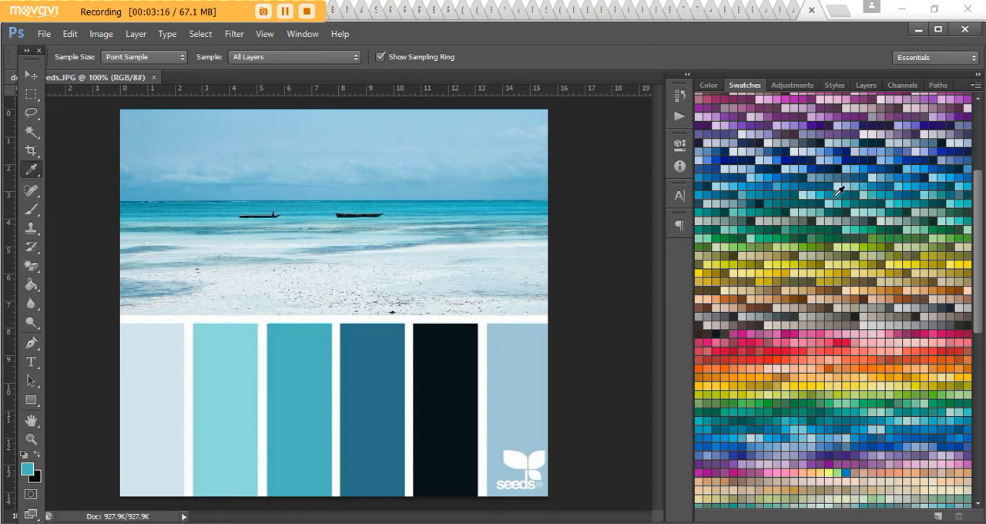
scroll(down, 3)
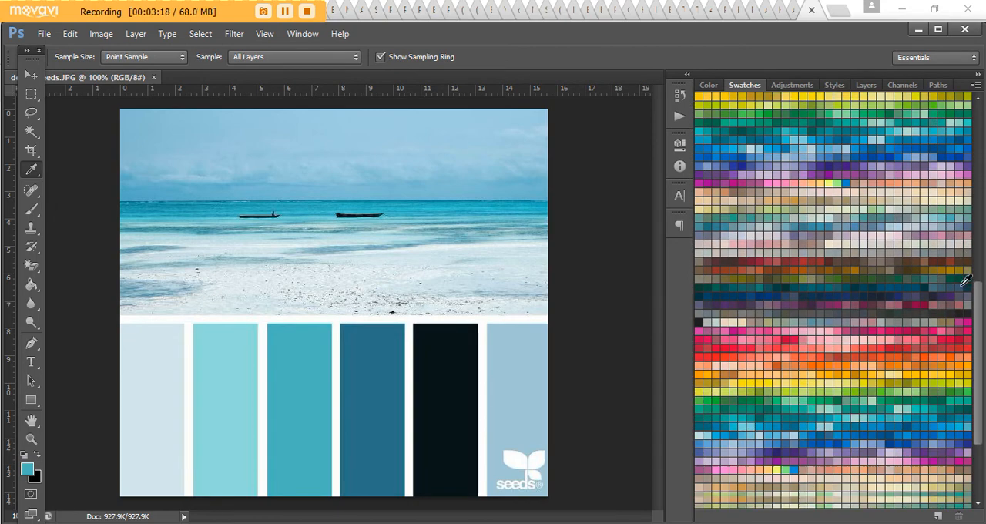
scroll(down, 3)
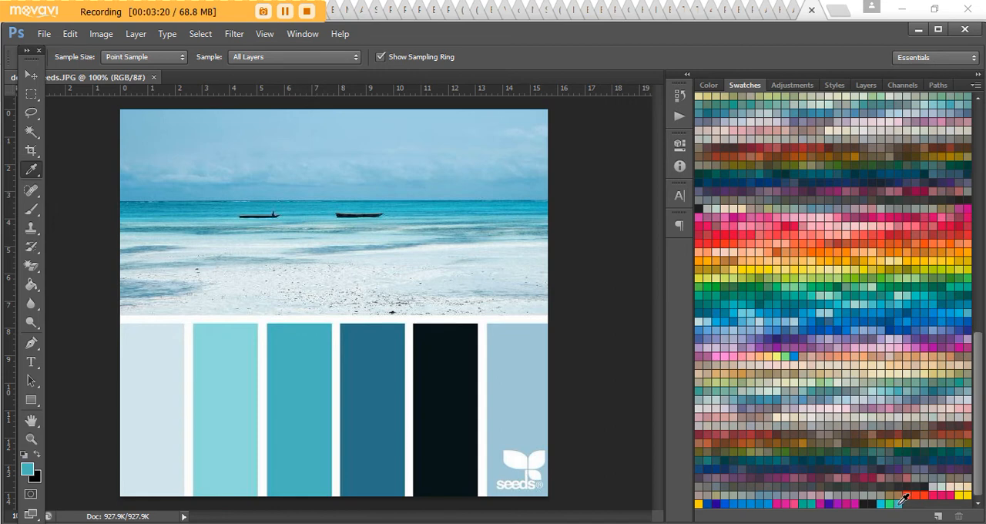
mouse_move(902, 494)
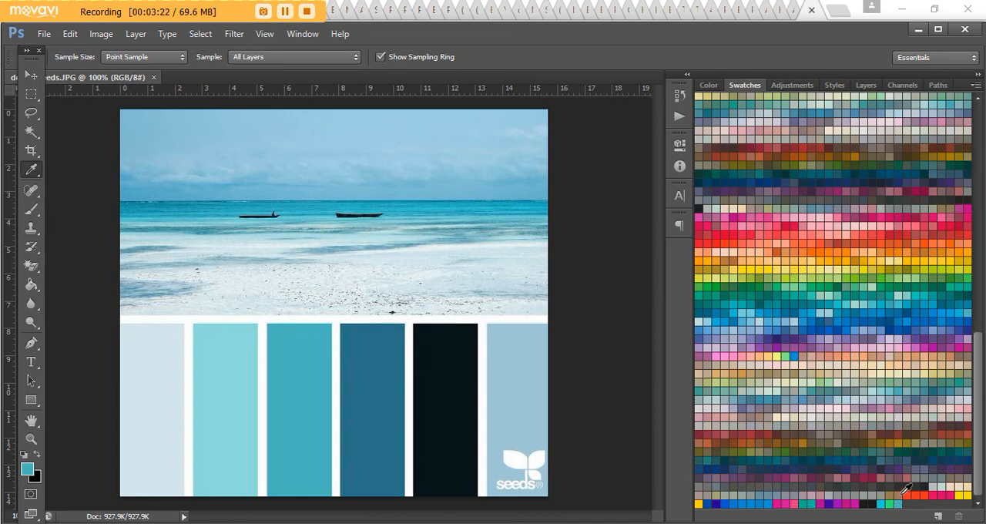
mouse_move(631, 335)
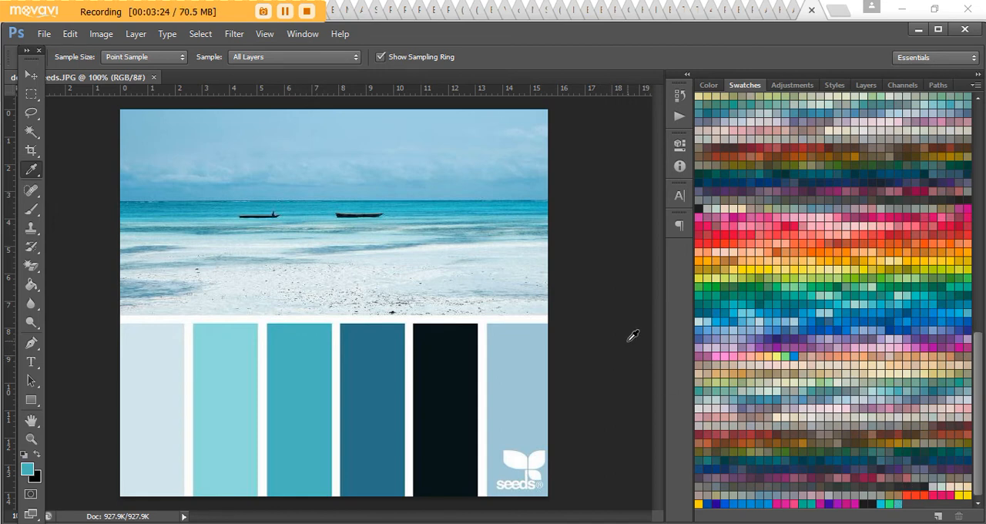
mouse_move(828, 184)
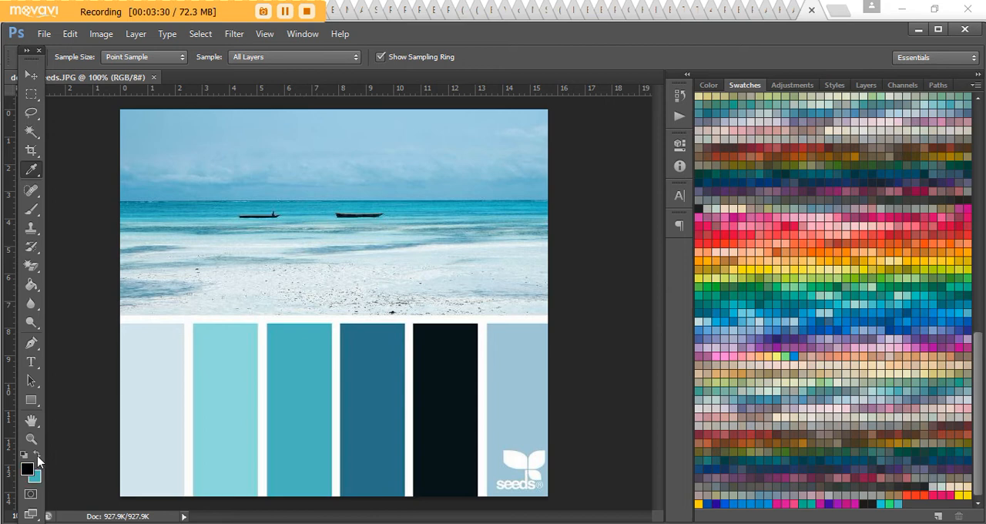
mouse_move(891, 490)
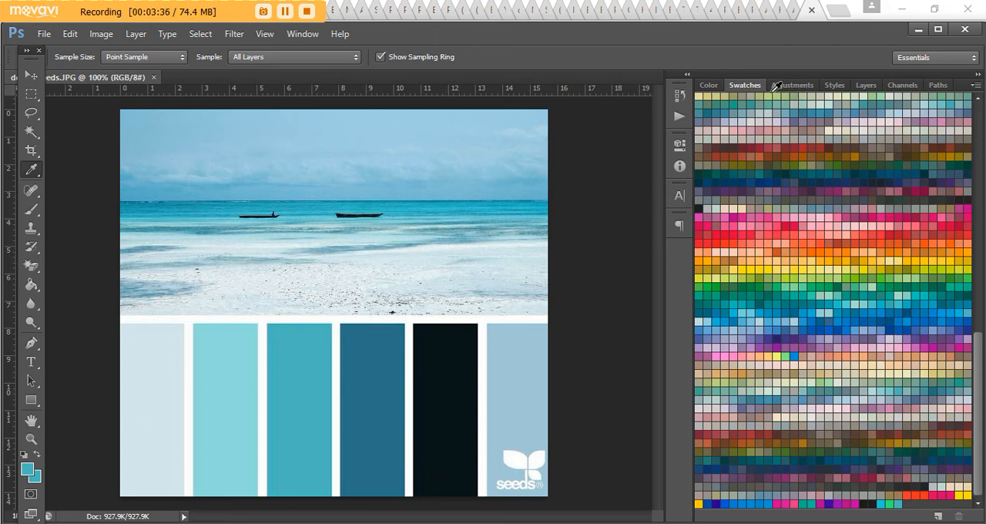
Check the blue's values in the Color panel, then return to the Layers list.
click(706, 85)
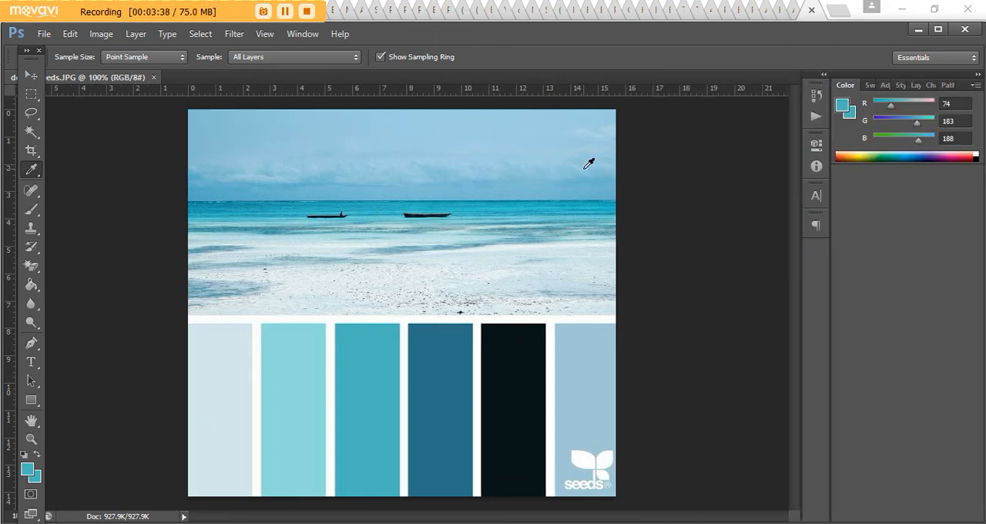
click(865, 84)
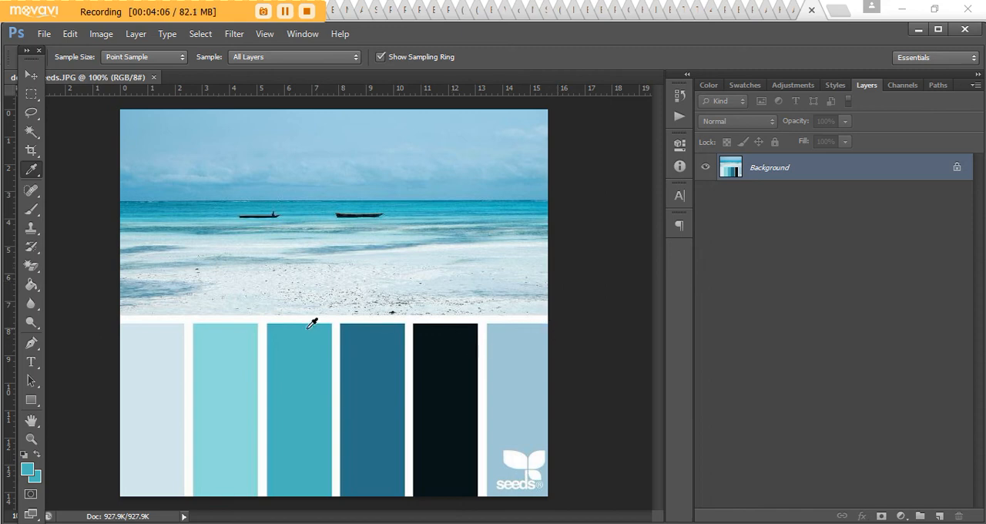
mouse_move(447, 406)
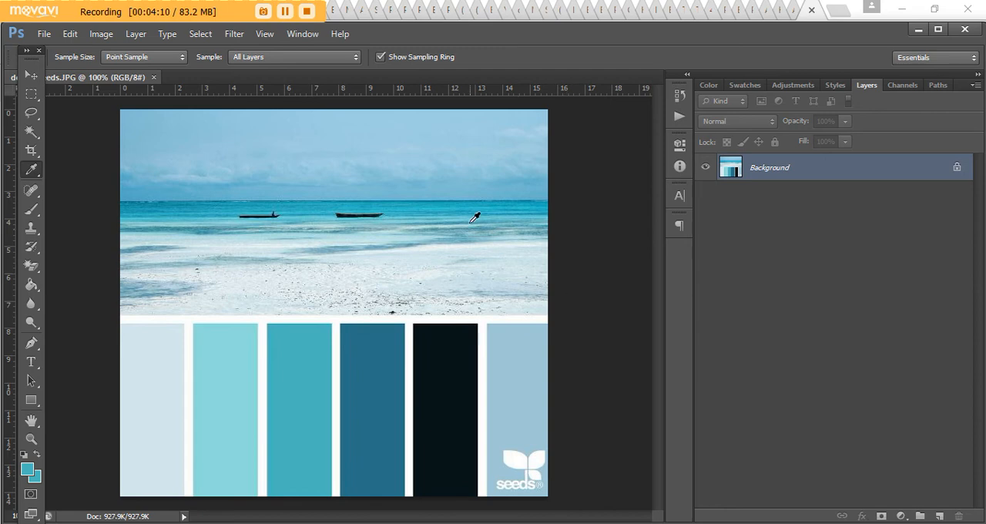
mouse_move(471, 194)
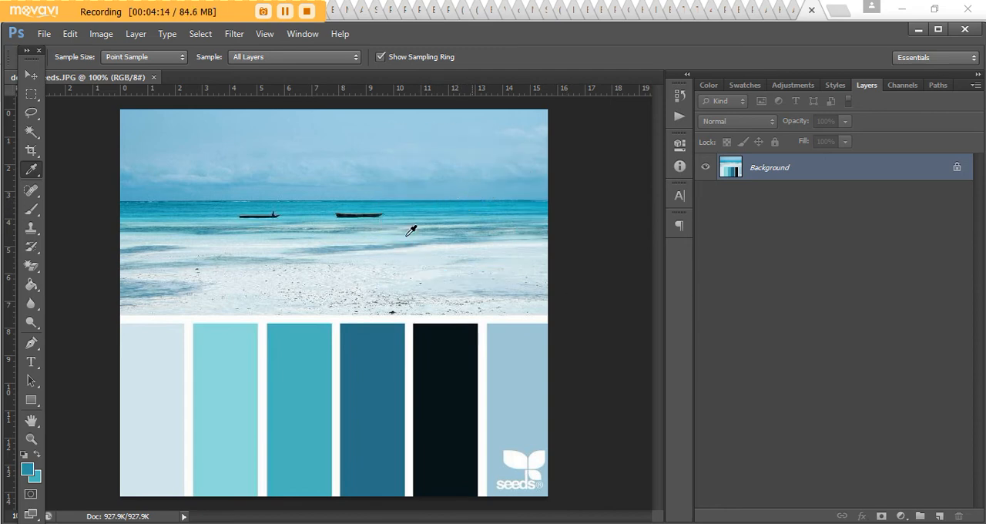
mouse_move(322, 265)
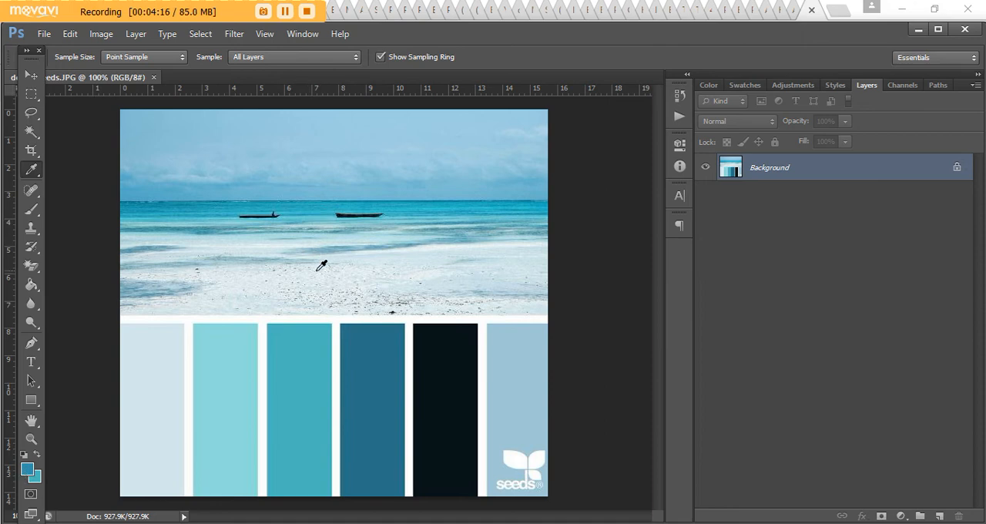
mouse_move(378, 183)
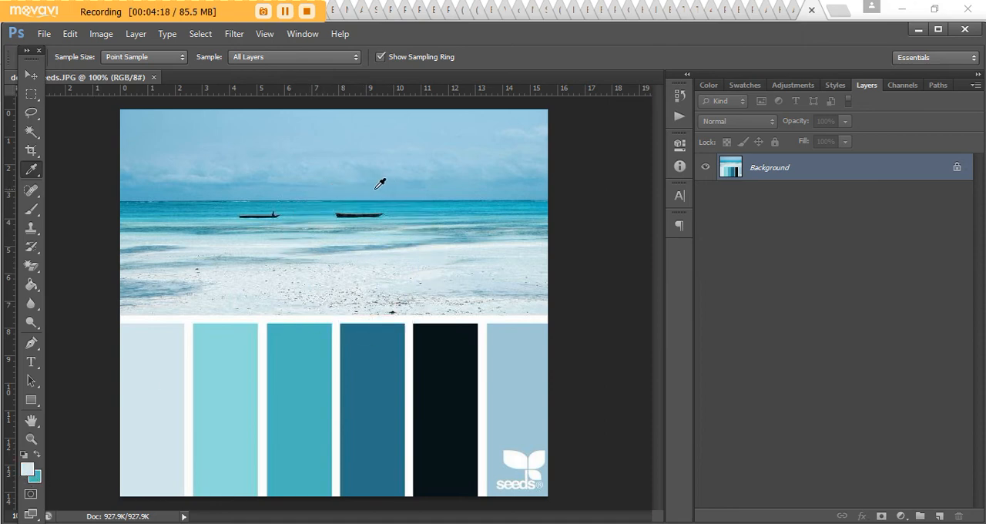
mouse_move(287, 210)
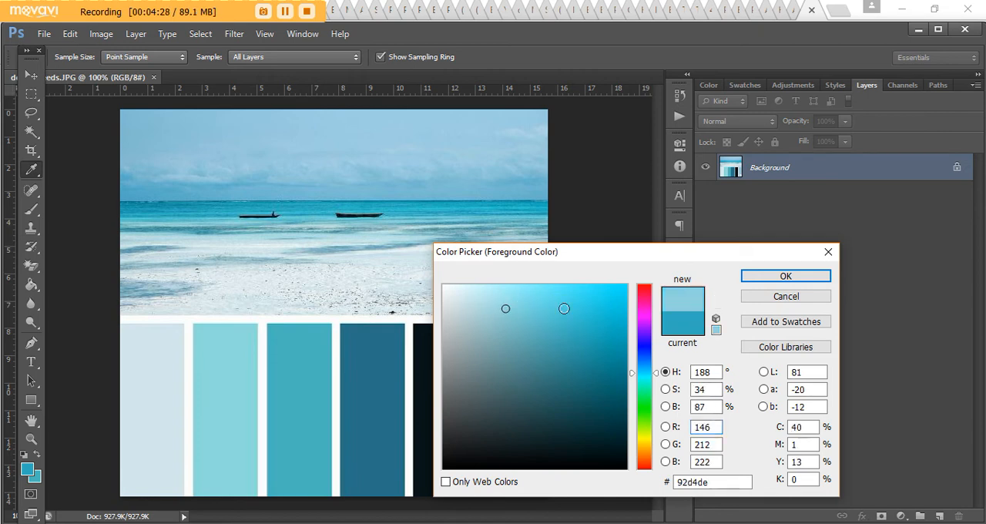
click(553, 314)
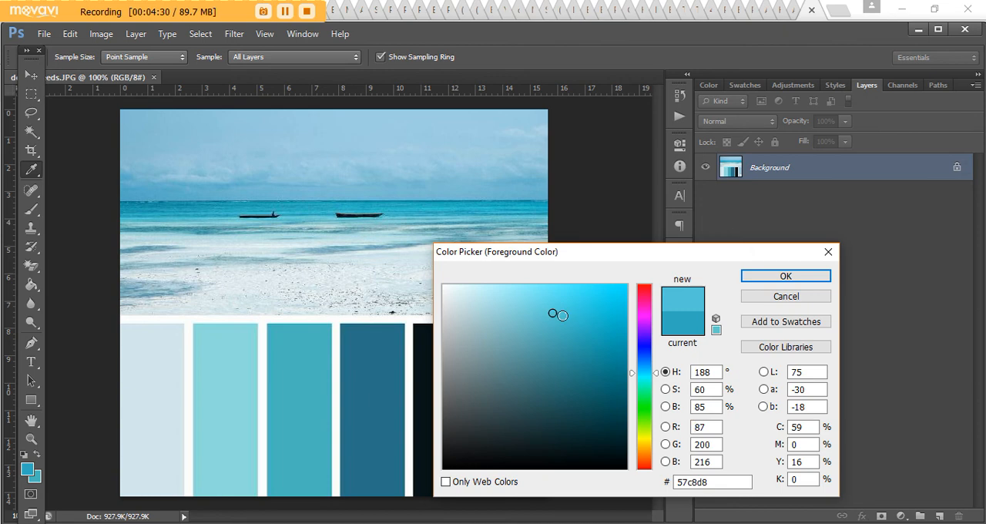
click(557, 316)
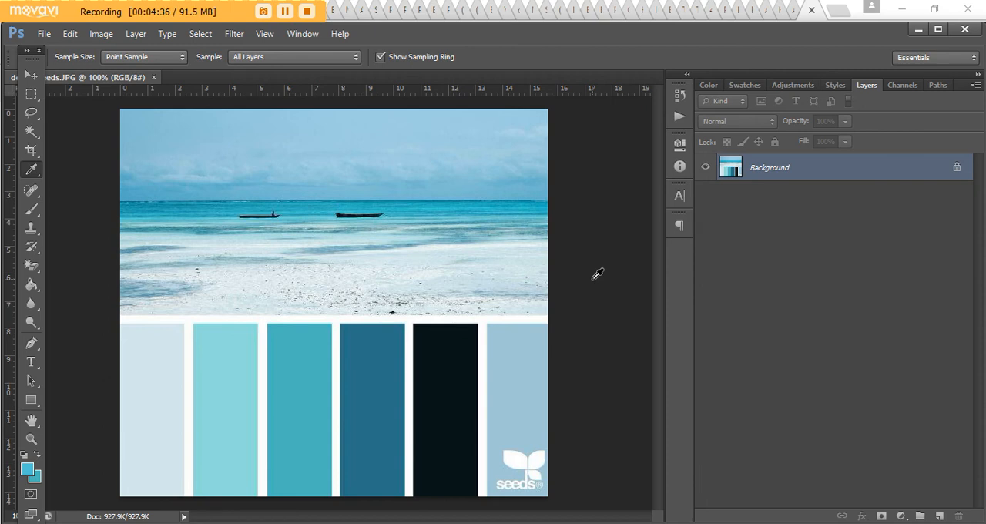
mouse_move(659, 300)
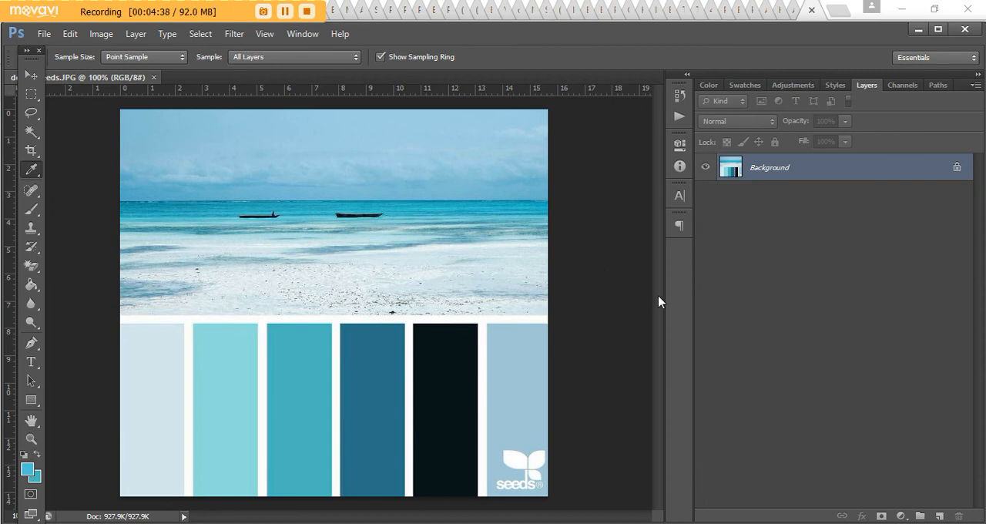